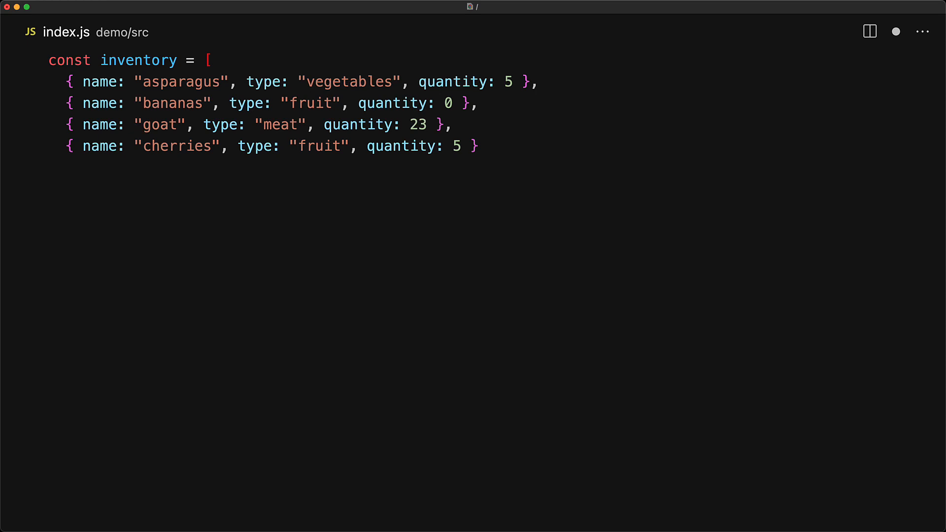
- Add the fish entry (meat, quantity 22) to inventory and start the objectResult declaration
text({ name: "fish", type: "meat", quantity: 22 },)
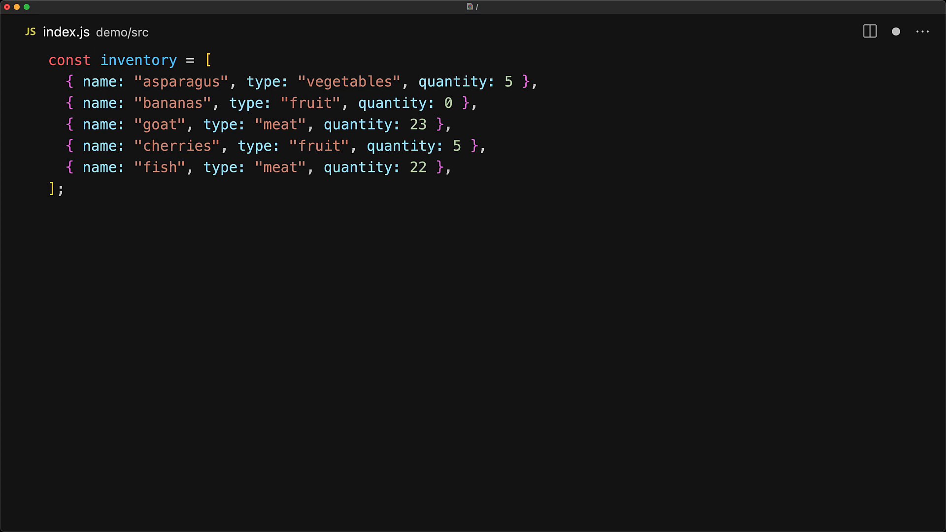
text(const objectResult = Objec)
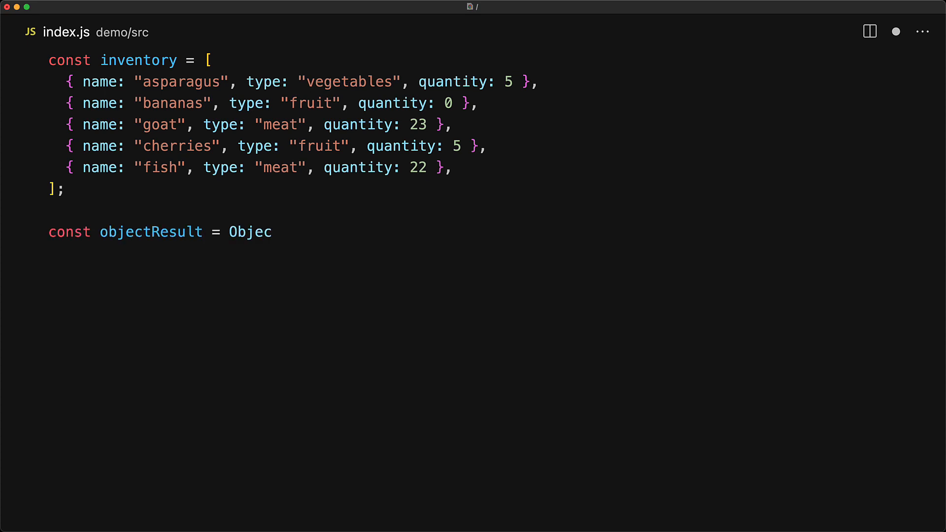
- Complete Object.groupBy(inventory, (item) => item.type) for objectResult
text(.groupBy(\n  inventory,\n  (item) => item.type\n);)
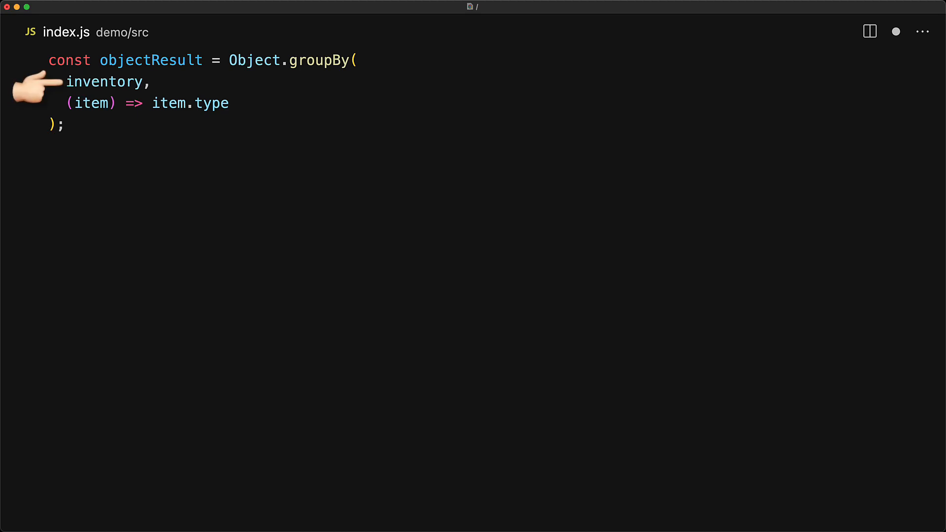
mouse_move(36, 109)
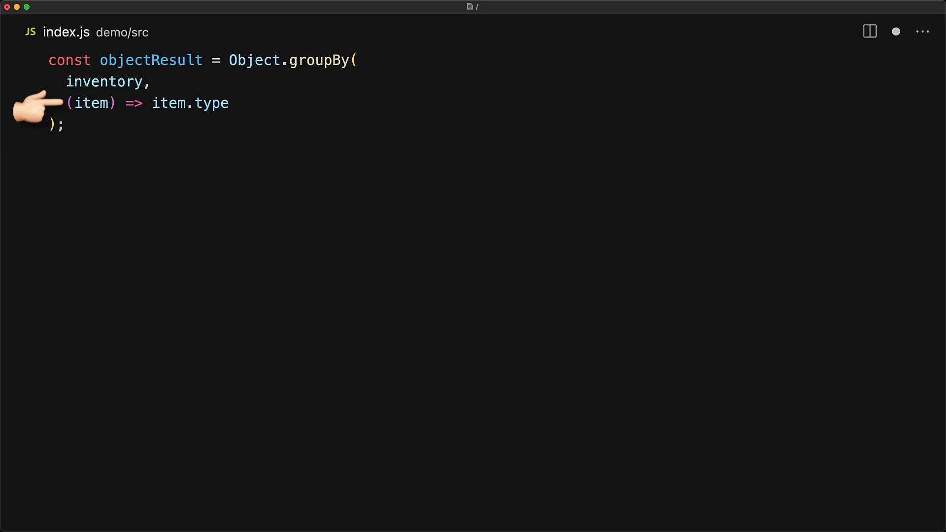
text(co)
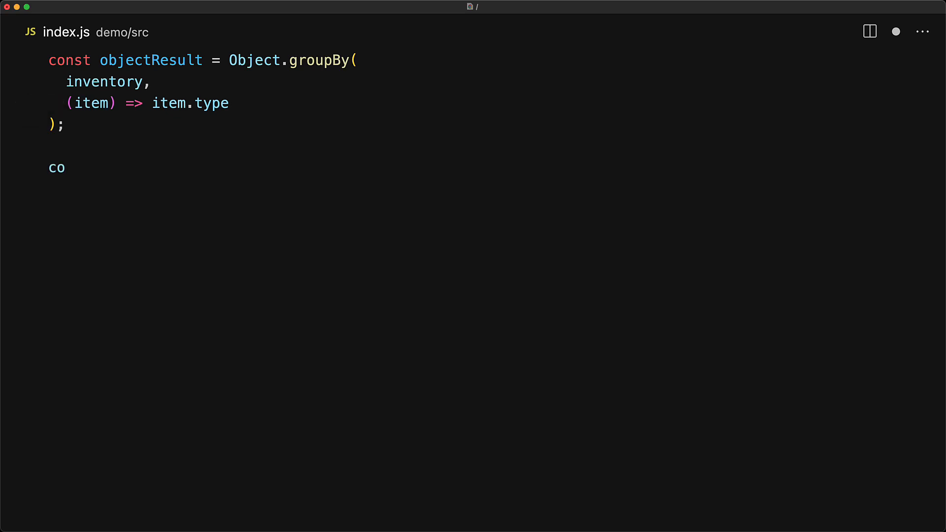
- Write console.log(objectResult) with a block comment listing vegetables, fruit and meat groups
text(nsole.log(objectResult);)
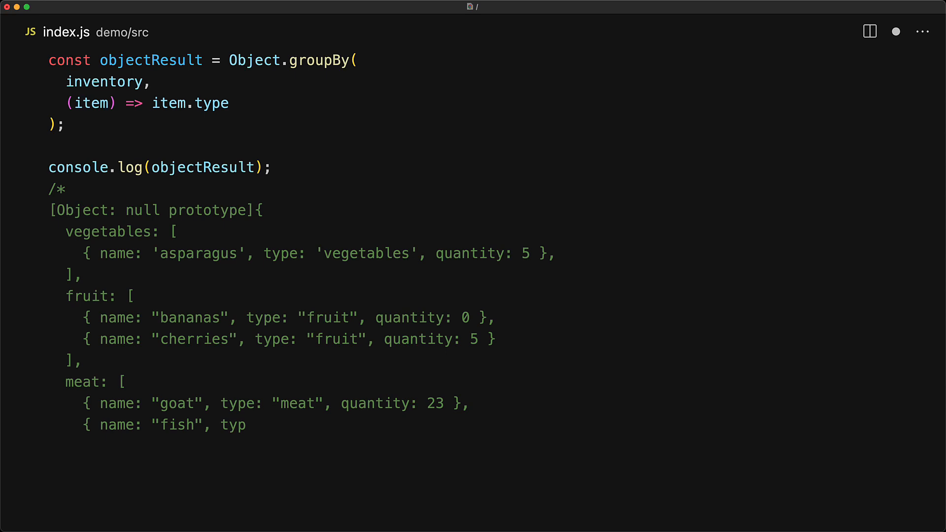
text(e: "meat", quantity: 22 })
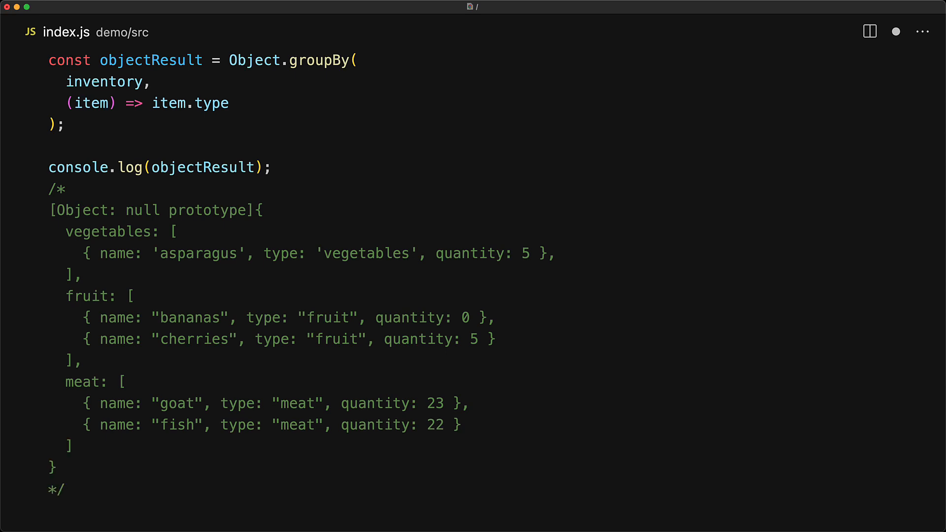
scroll(down, 3)
text((i)
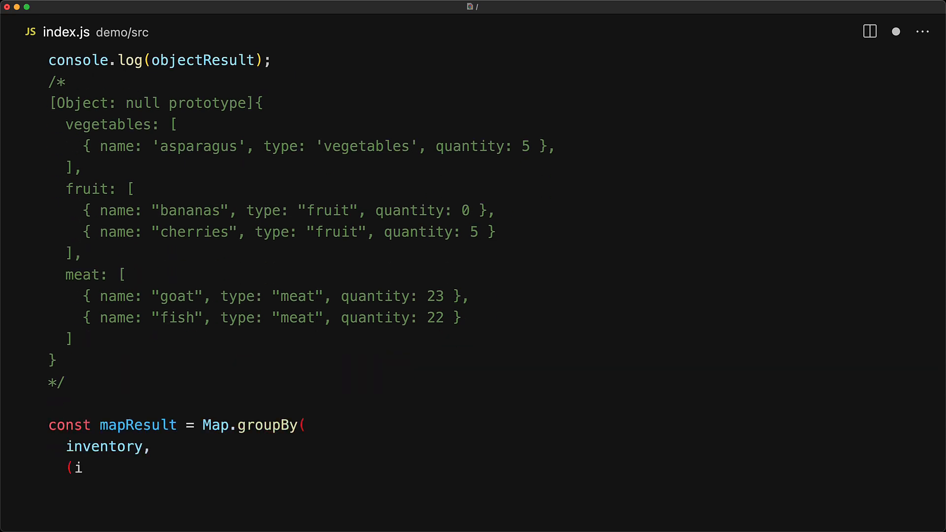
- Write mapResult = Map.groupBy(inventory, (item) => item.type), log it and comment the Map output
text(tem) => item.type)
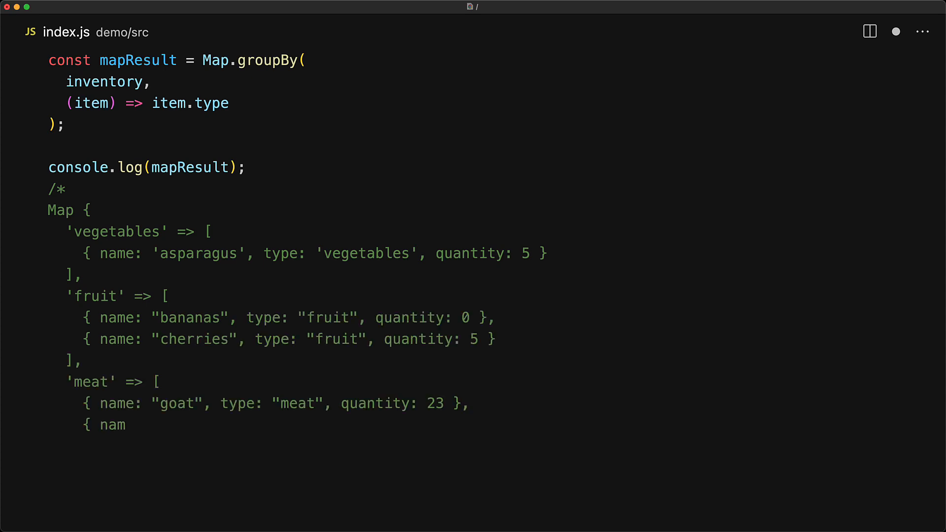
text(e: "fish", type: "meat", quantity: 22 })
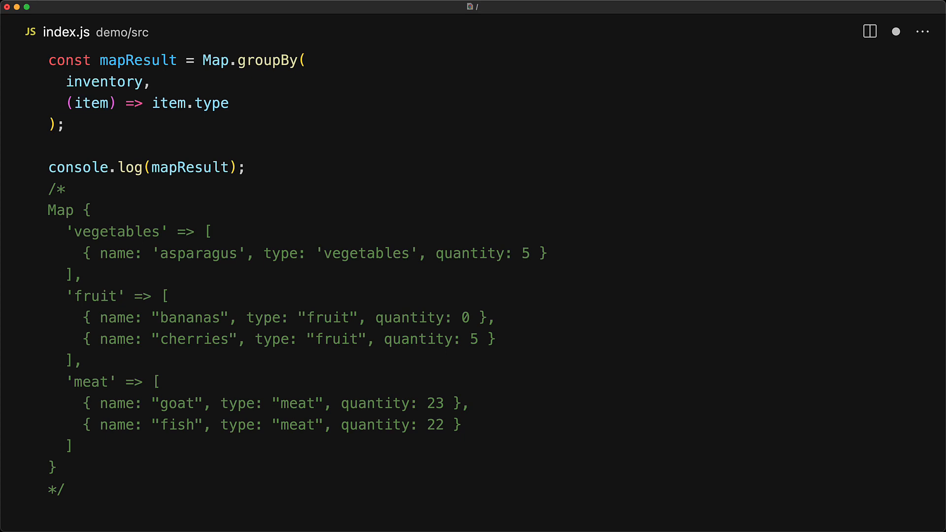
scroll(down, 3)
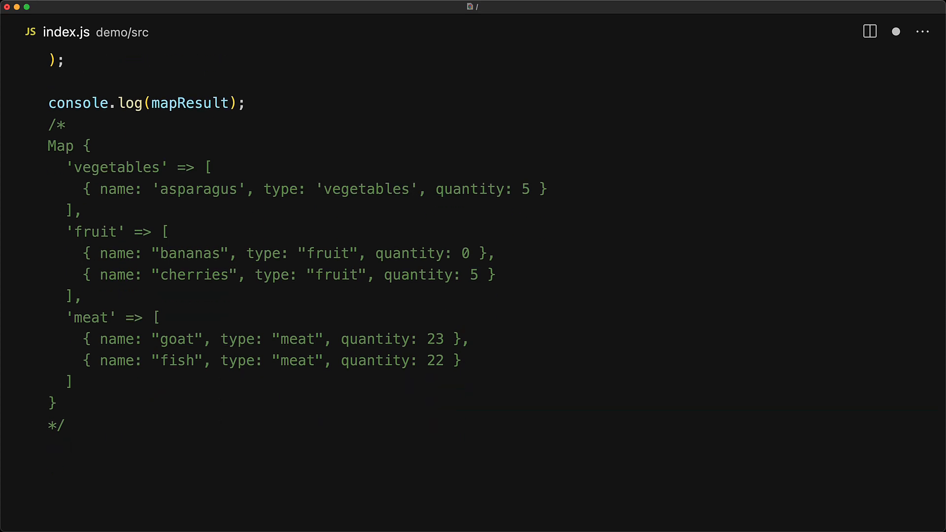
- Add mapResult.has('vegetables') // true and mapResult.get('vegetables') commented with the asparagus entry
text(mapResult.has('vegetables'); // true)
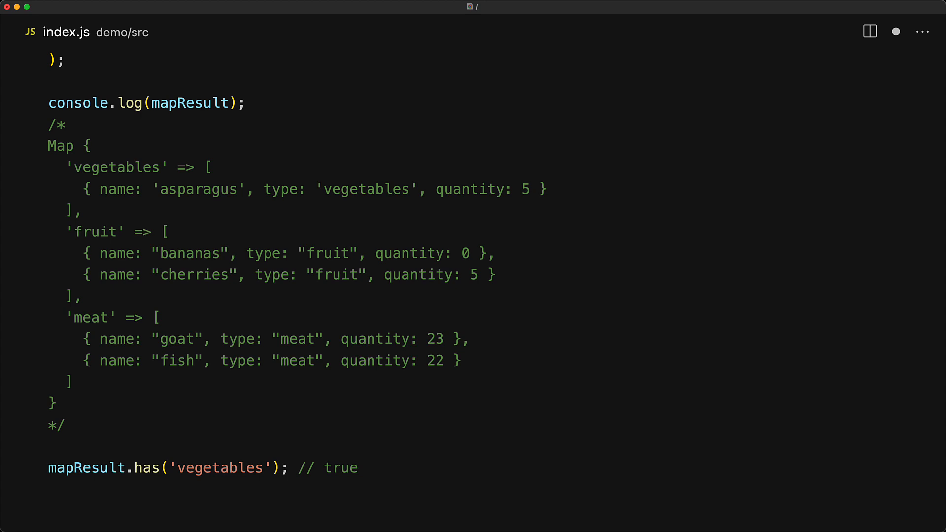
text(mapResult.get('vegetables'); // [{ name: 'asparagus', type: 'vegetables', quantity: 5)
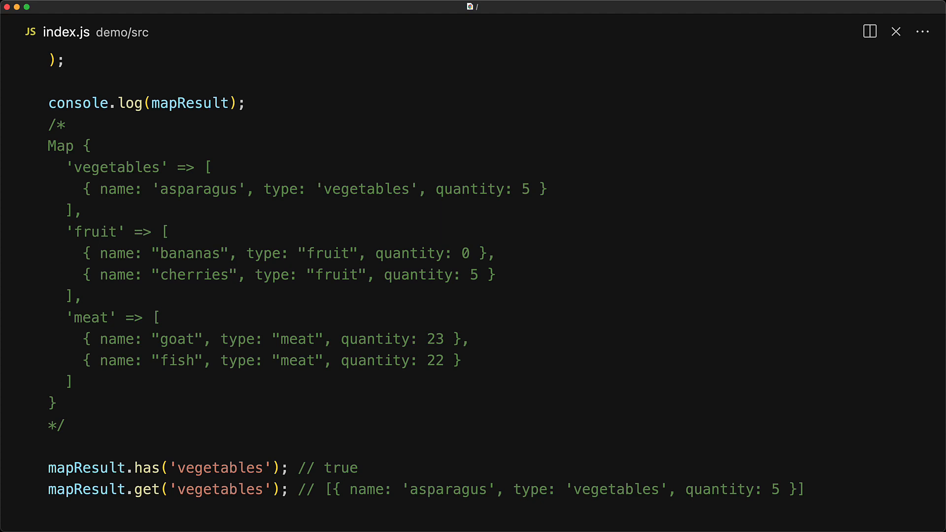
click(807, 489)
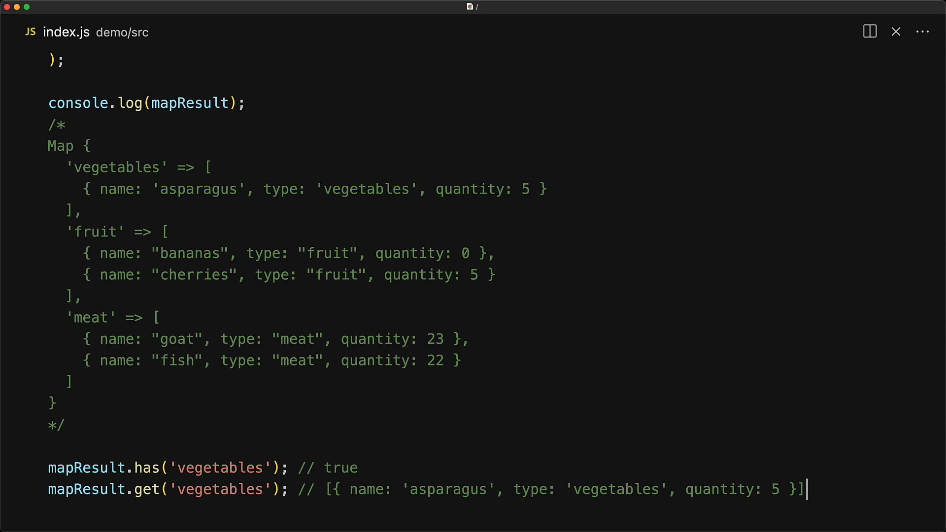